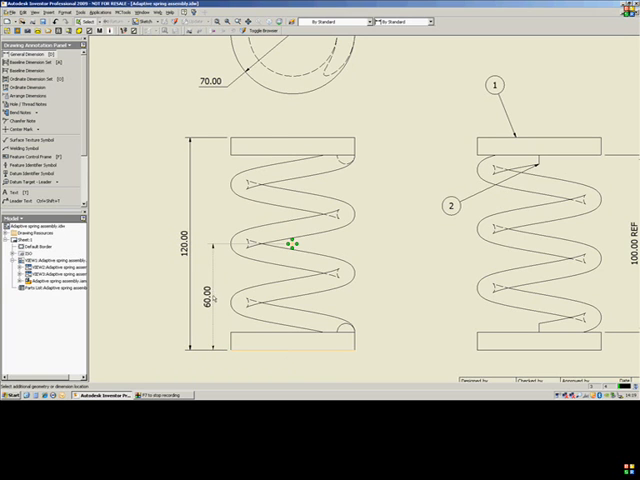
# - Dimension from the sketched point to the spring base's right endpoint, giving 35.23
pyautogui.click(290, 245)
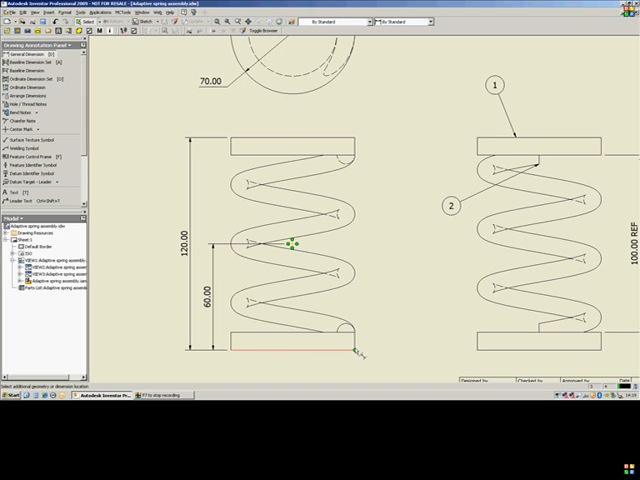
pyautogui.click(357, 352)
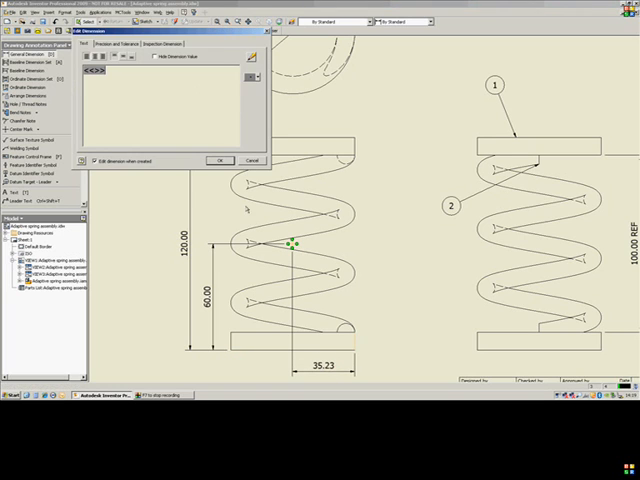